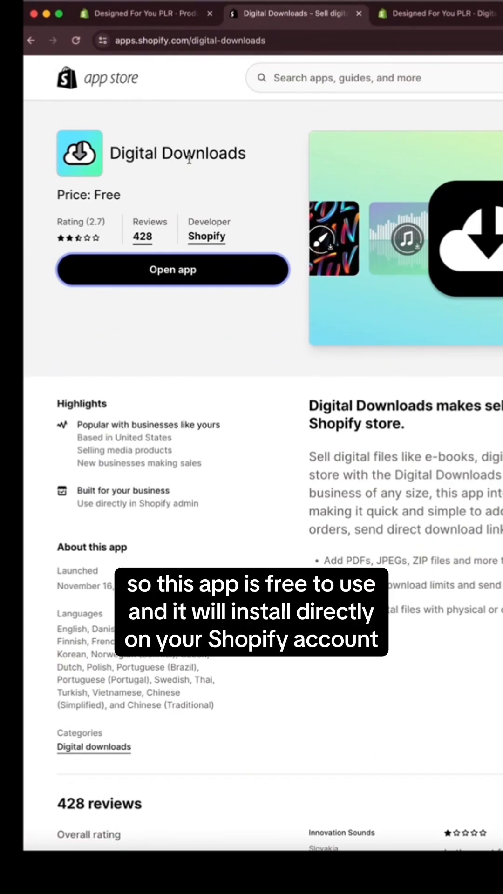
mouse_move(275, 195)
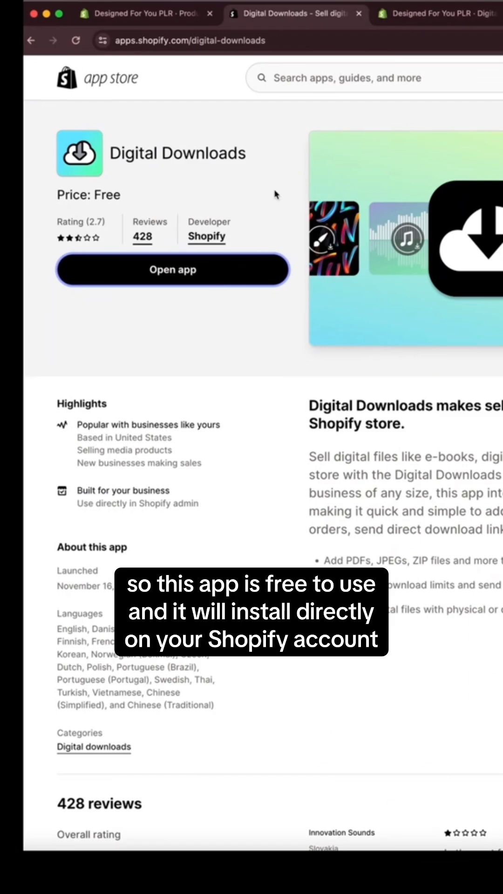
- Keep the Digital Planner Starter Kit's status set to Draft
left_click(238, 40)
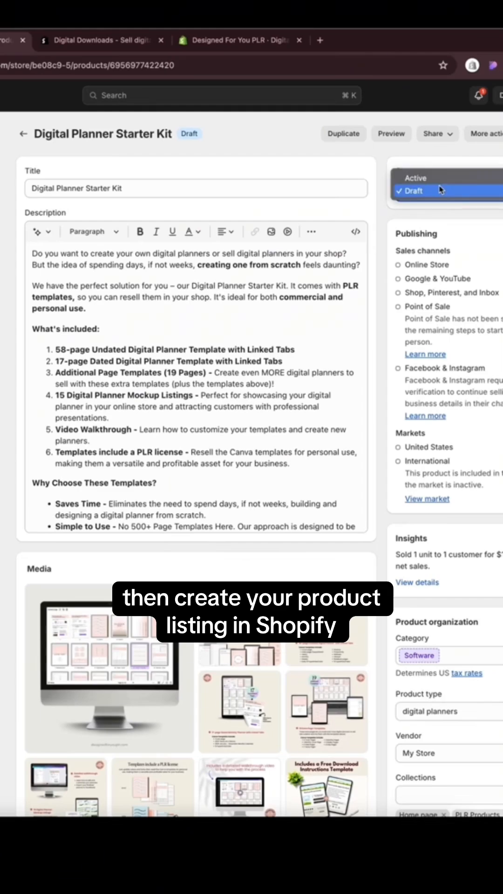
mouse_move(433, 178)
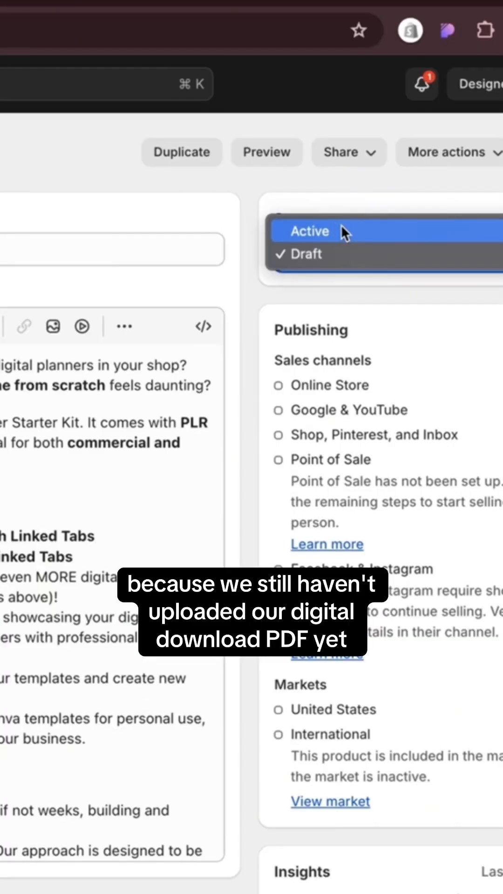
left_click(306, 254)
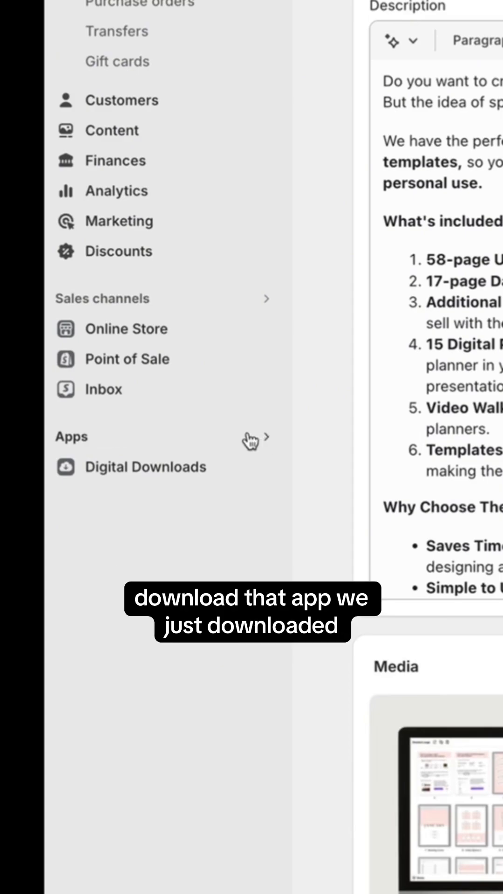
- Open Digital Downloads and add the 1.06 MB planner PDF to the draft product
left_click(145, 467)
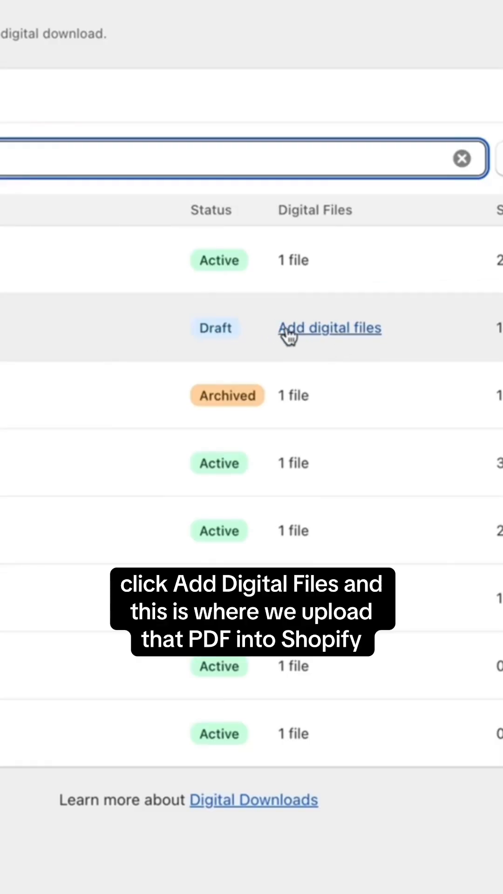
left_click(329, 328)
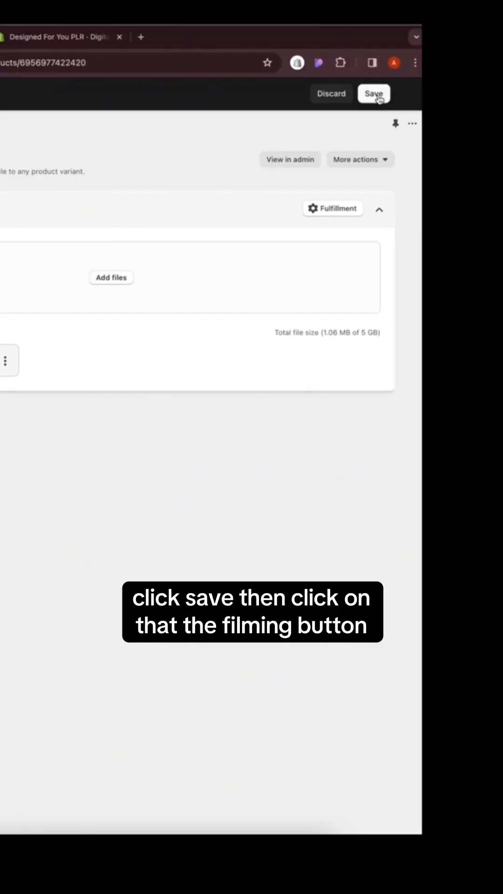
- Save the PDF and confirm fulfillment sends files automatically with unlimited downloads
left_click(373, 93)
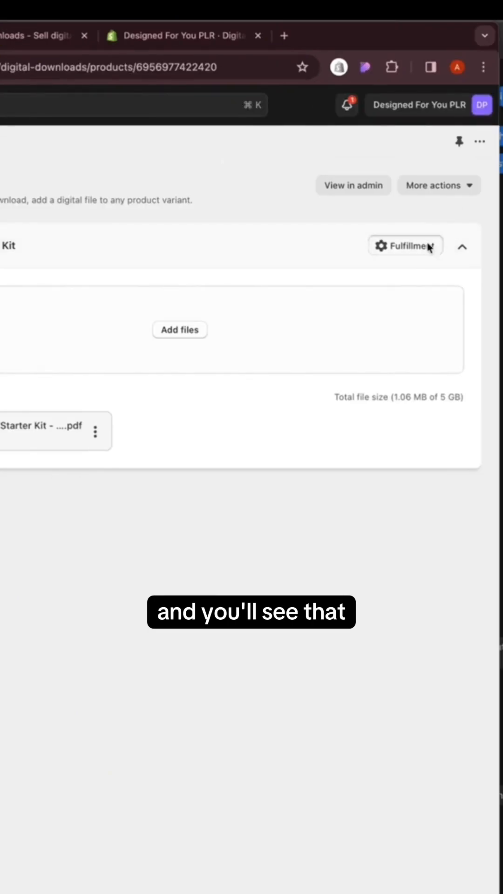
left_click(405, 247)
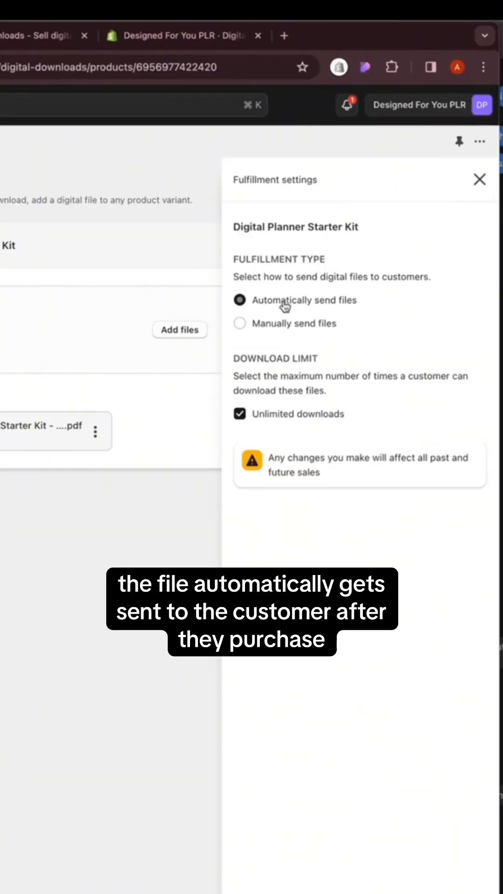
mouse_move(302, 437)
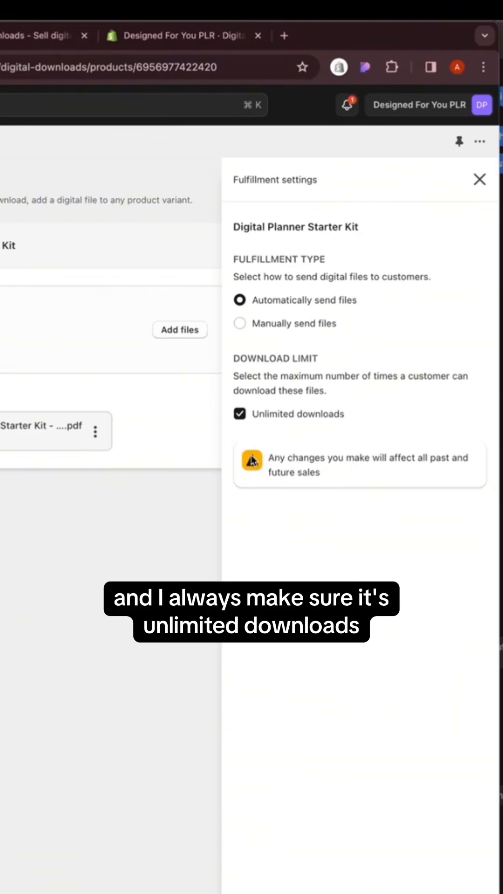
left_click(479, 178)
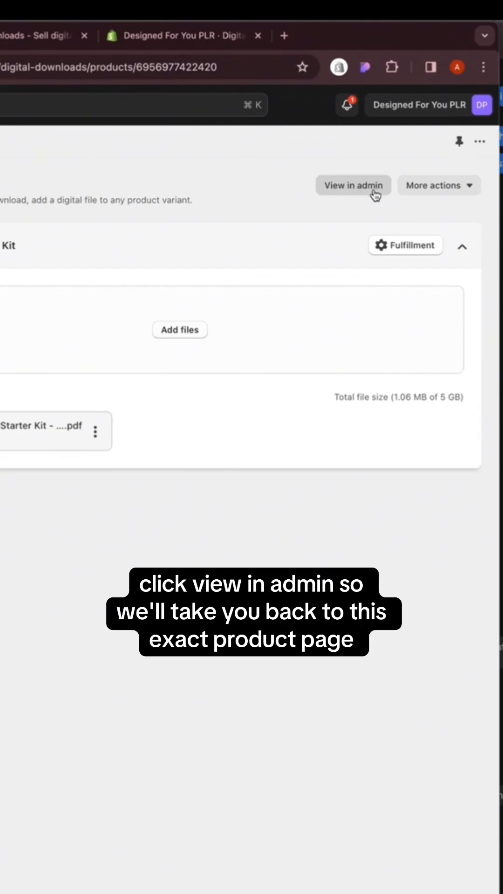
mouse_move(359, 193)
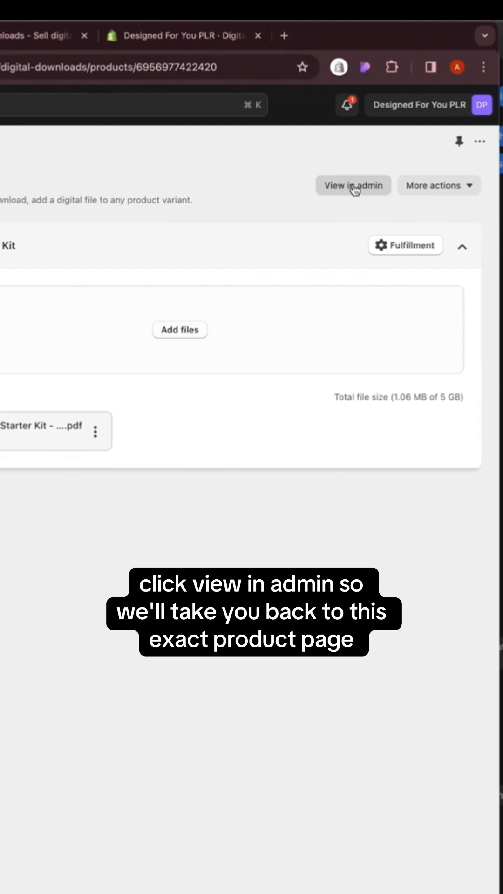
- Switch the planner from Draft to Active, save it, and scroll the live storefront
left_click(353, 185)
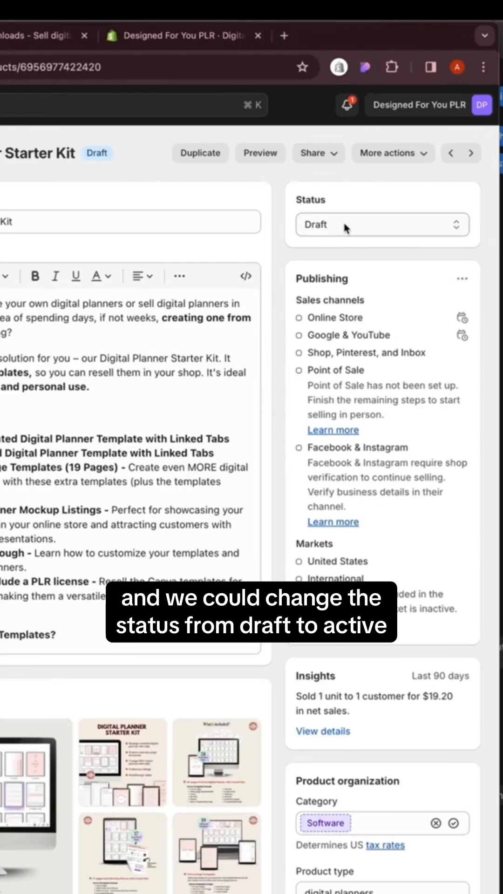
left_click(382, 224)
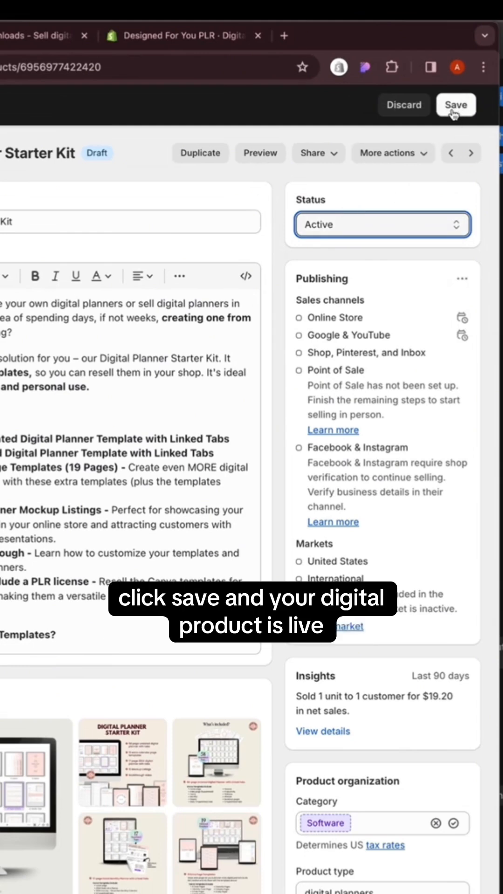
left_click(455, 104)
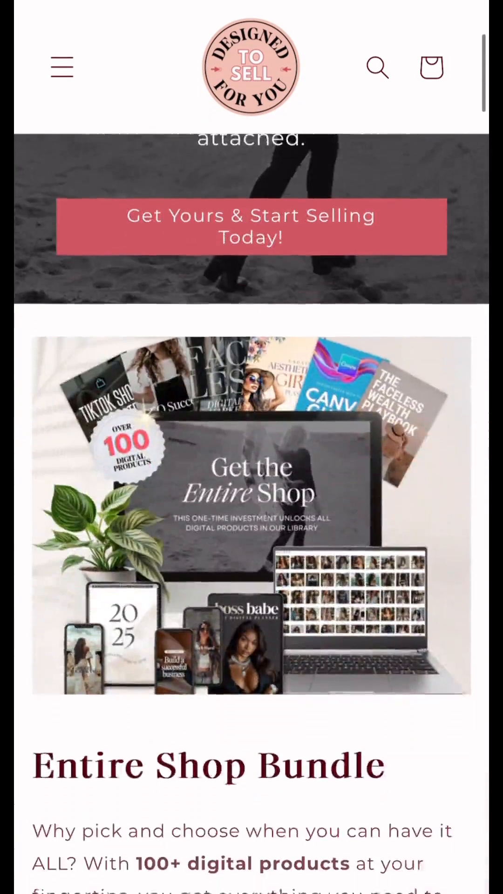
scroll("up", 3)
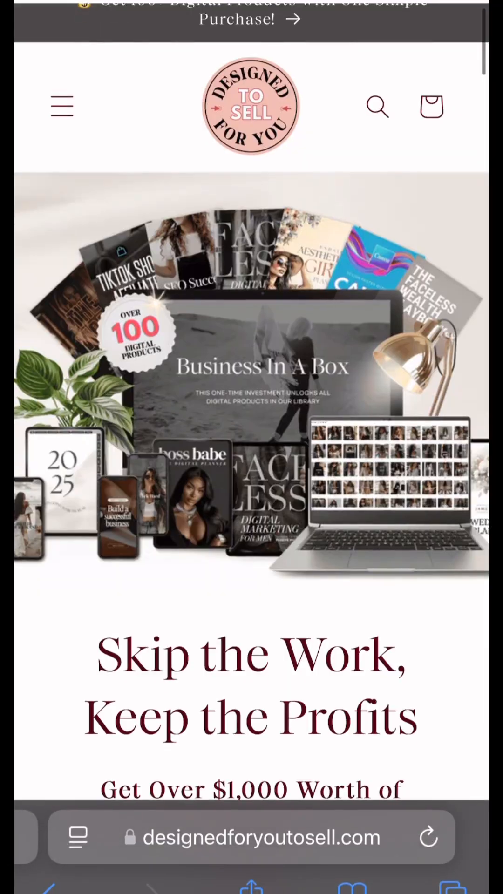
scroll("down", 3)
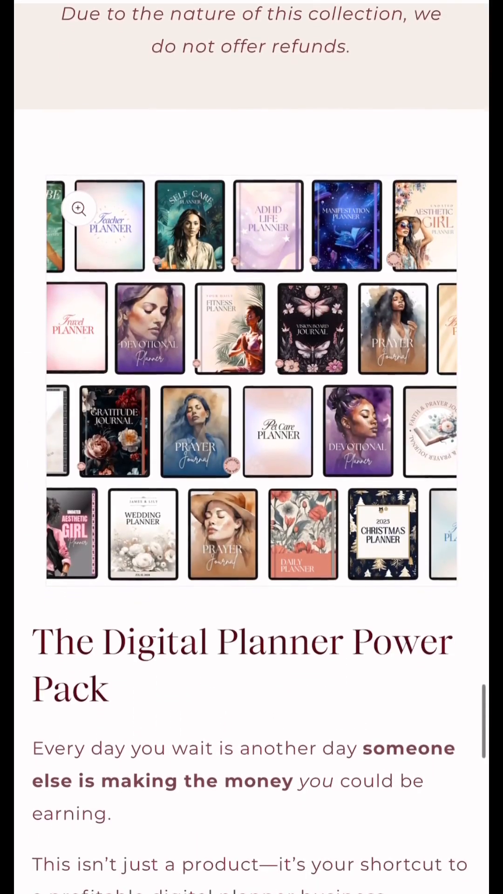